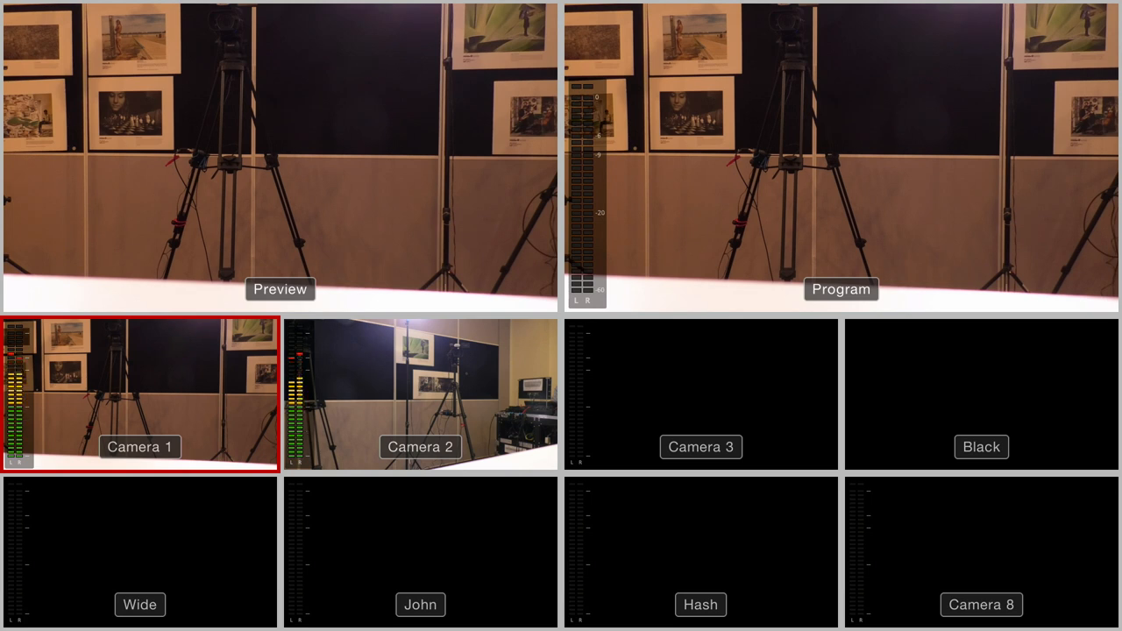
Cue Camera 2 on the preview bus, leaving Camera 1 live on program.
click(421, 393)
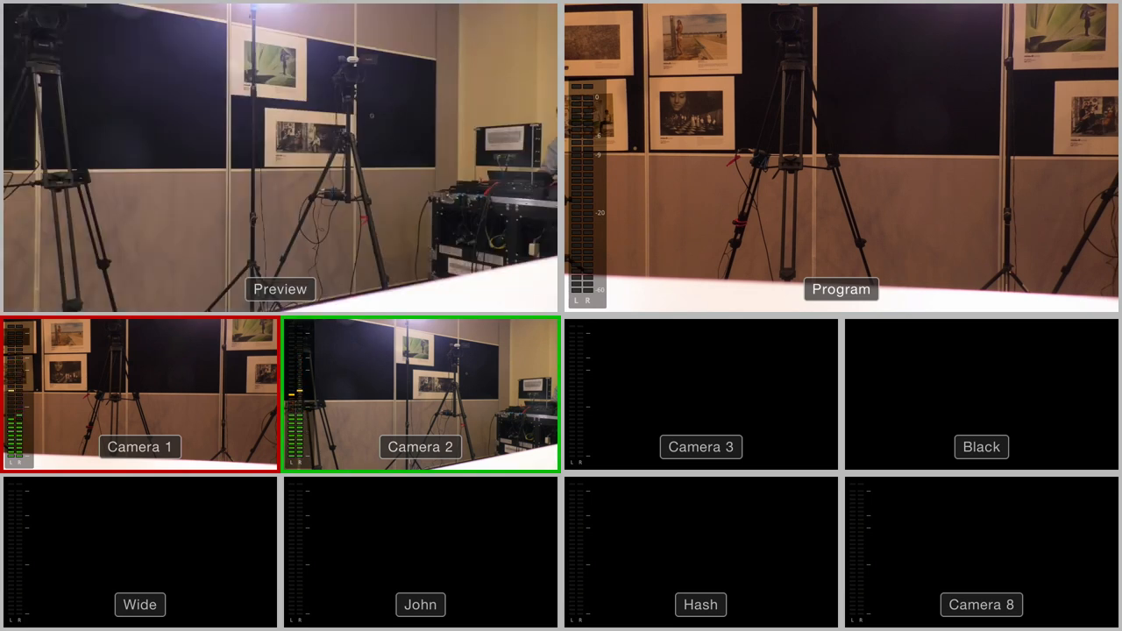